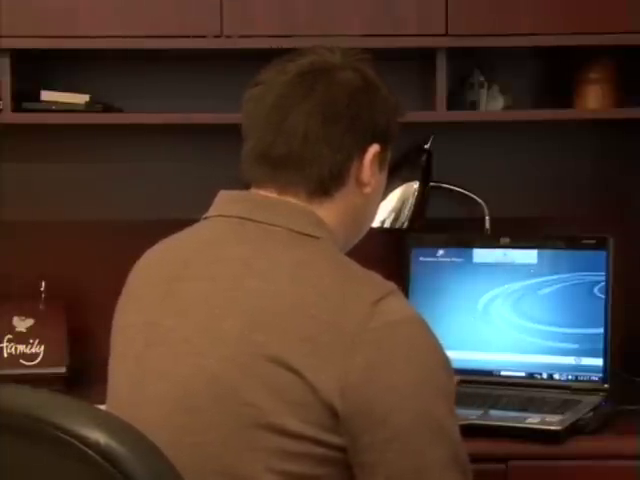
Bring up the Start menu from the taskbar orb.
left_click(64, 436)
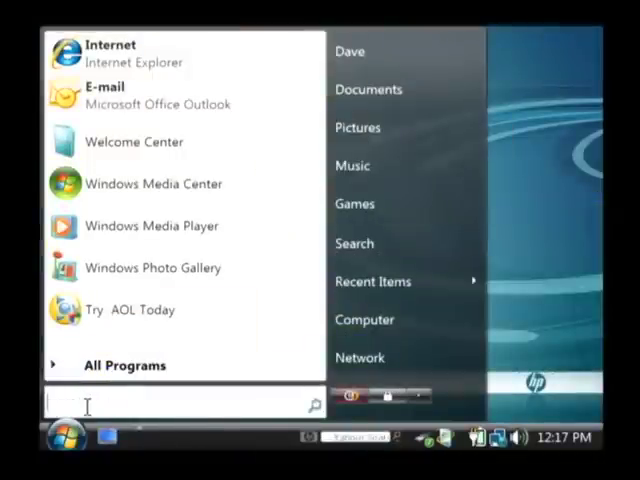
Search 'cmd', run it as administrator and approve the User Account Control prompt.
type("cmd")
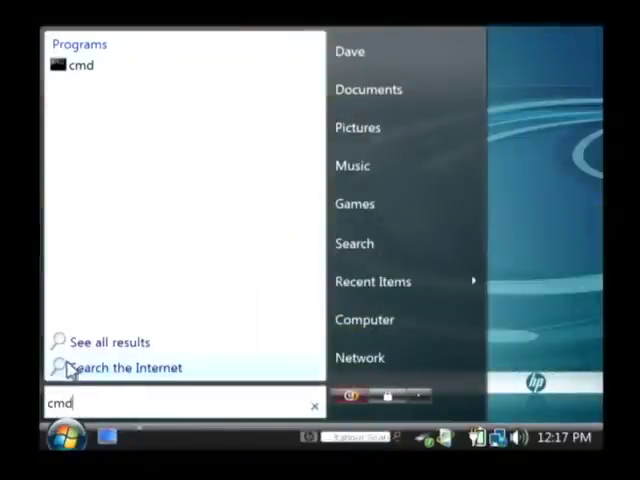
mouse_move(80, 64)
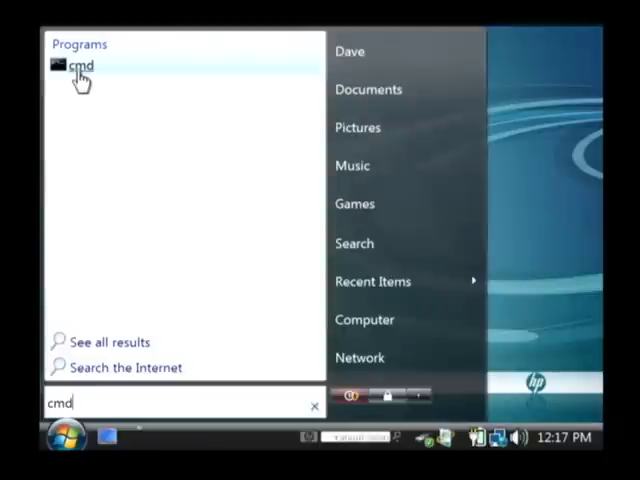
right_click(78, 64)
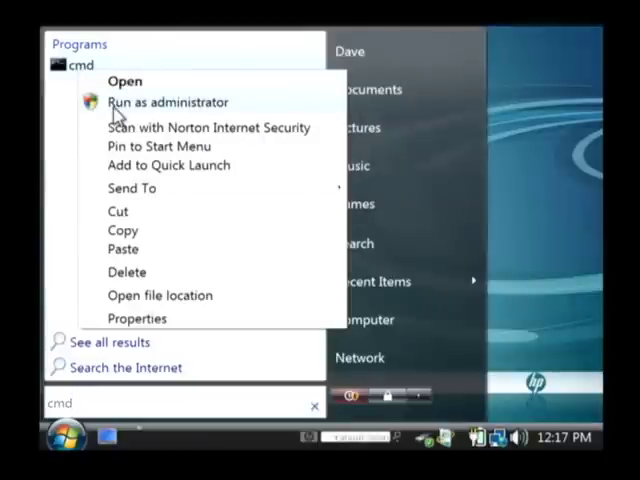
left_click(168, 102)
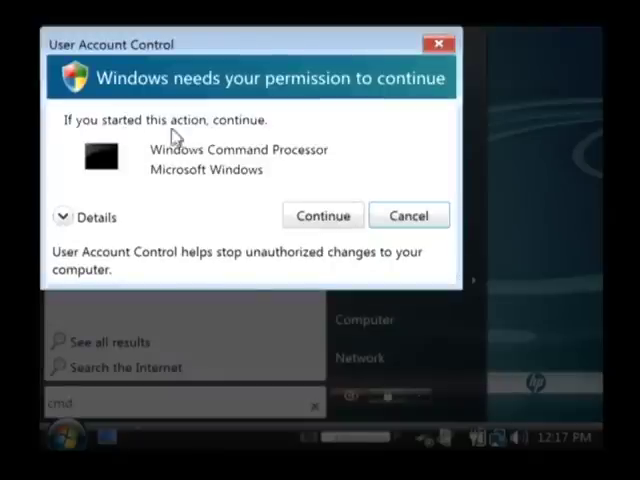
left_click(322, 216)
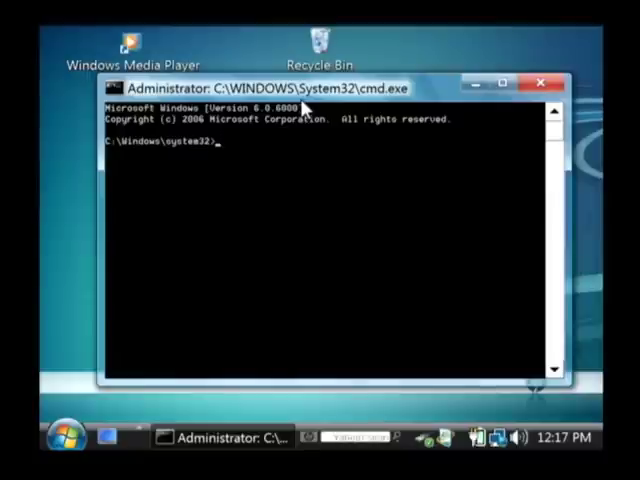
Run chkdsk /f, which reports the drive busy and offers to schedule a check.
type("chk")
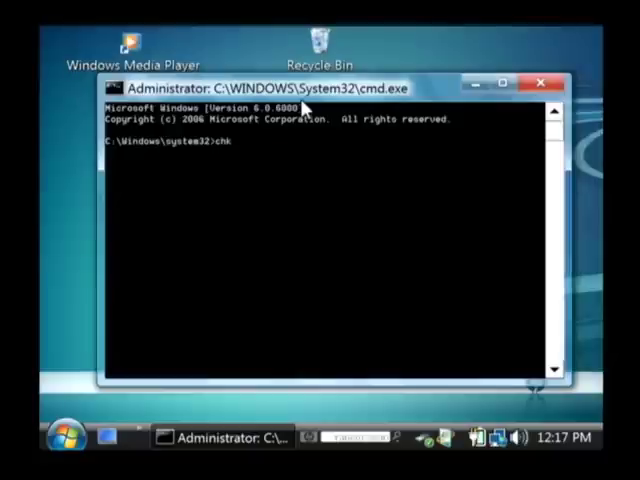
type("dsk /")
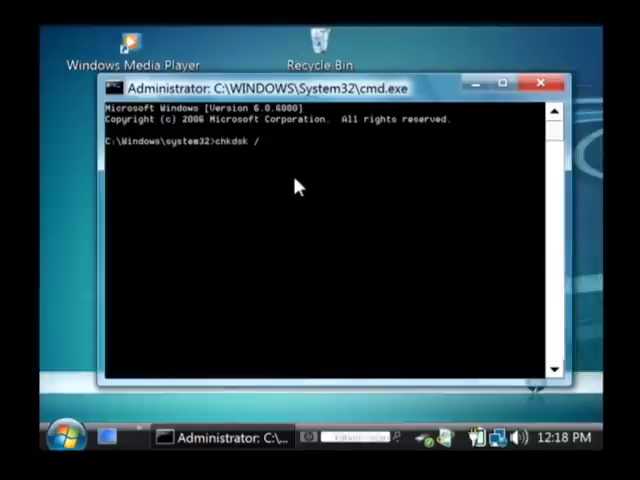
type("f")
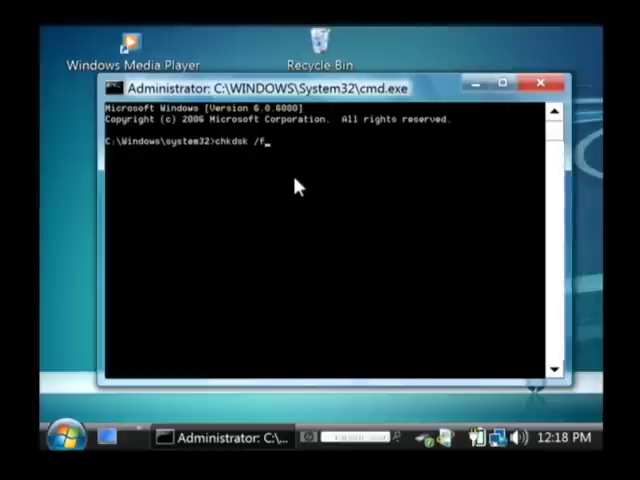
key("enter")
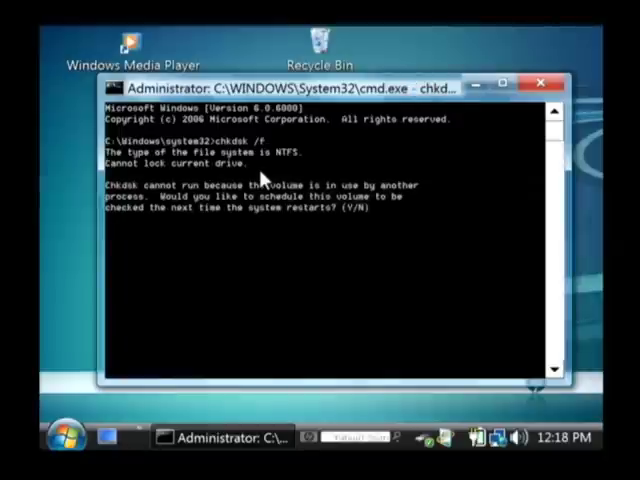
mouse_move(330, 312)
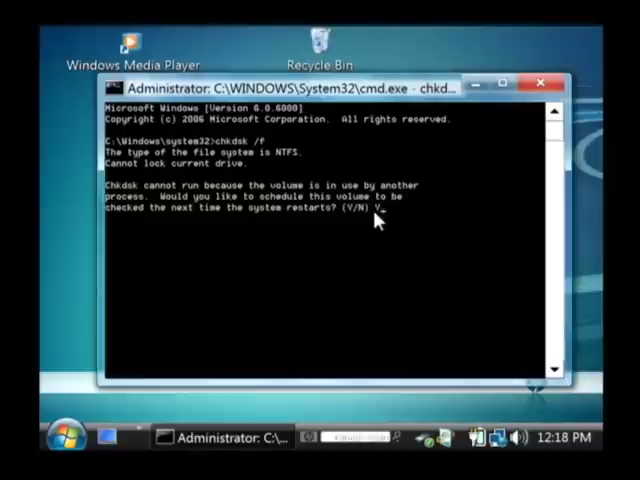
Answer Y so the disk check runs at the next system restart.
type("Y")
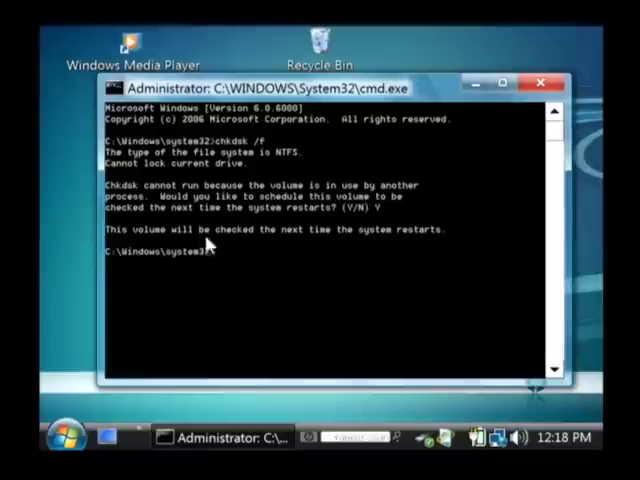
mouse_move(332, 268)
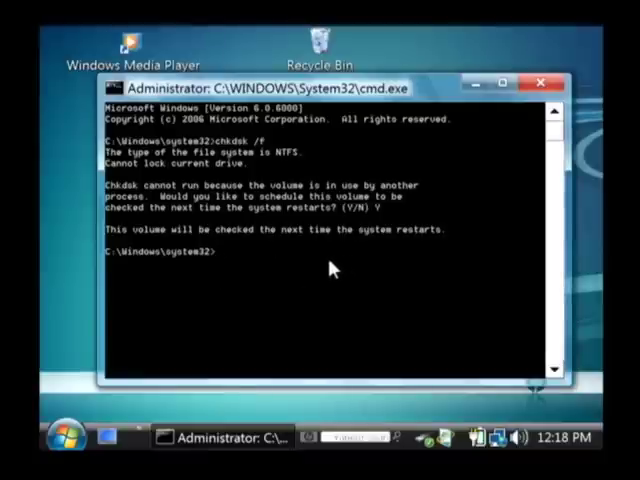
mouse_move(232, 332)
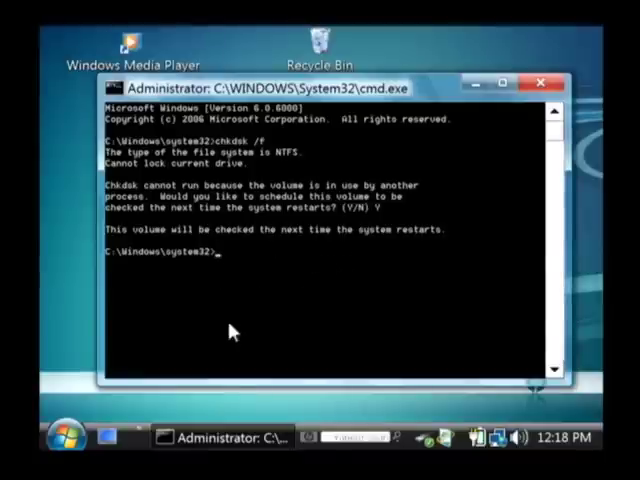